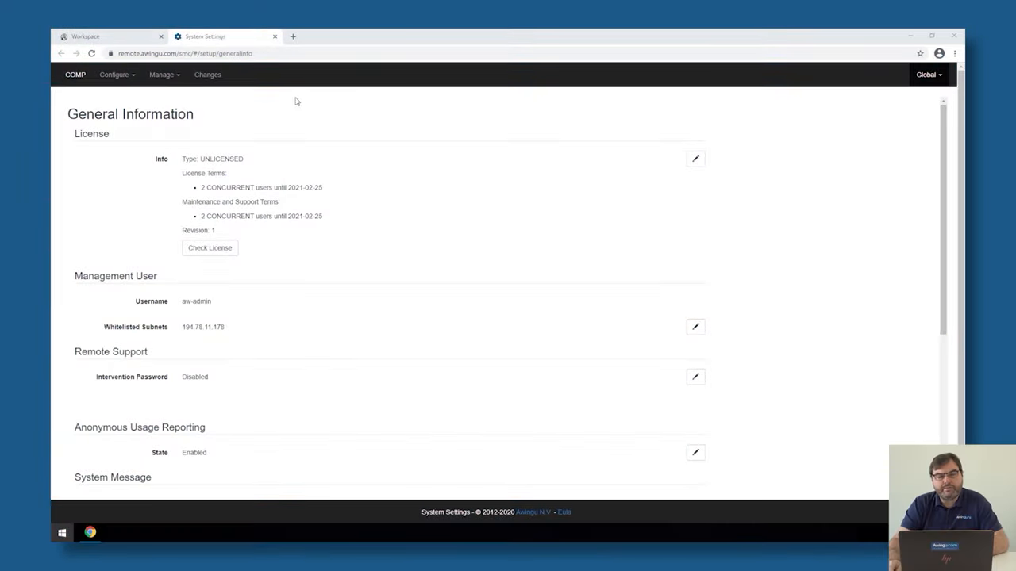
# Step: Open Configure > User Connector to view the COMP domain's login and admin permission labels
pyautogui.click(115, 74)
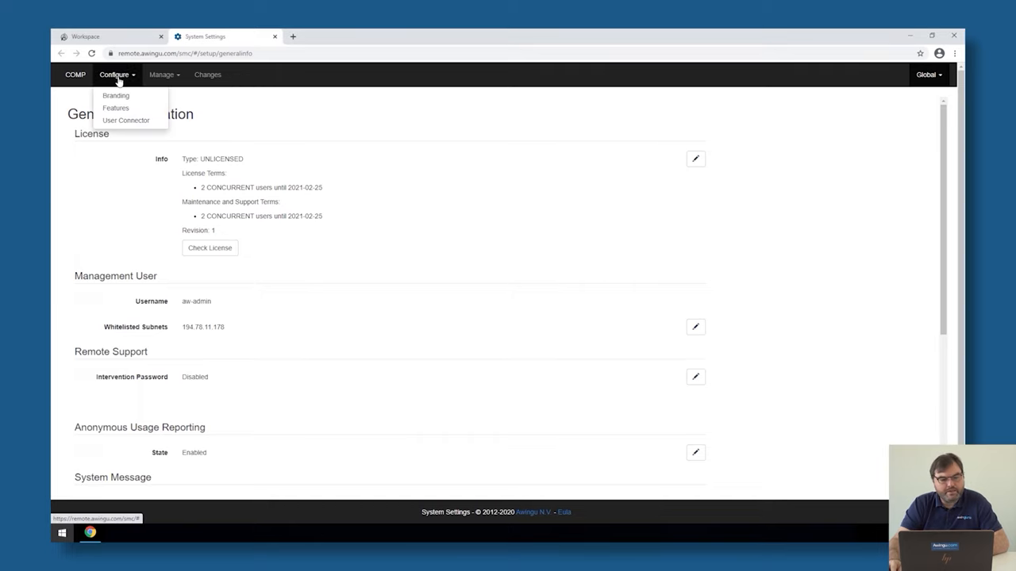
pyautogui.click(126, 120)
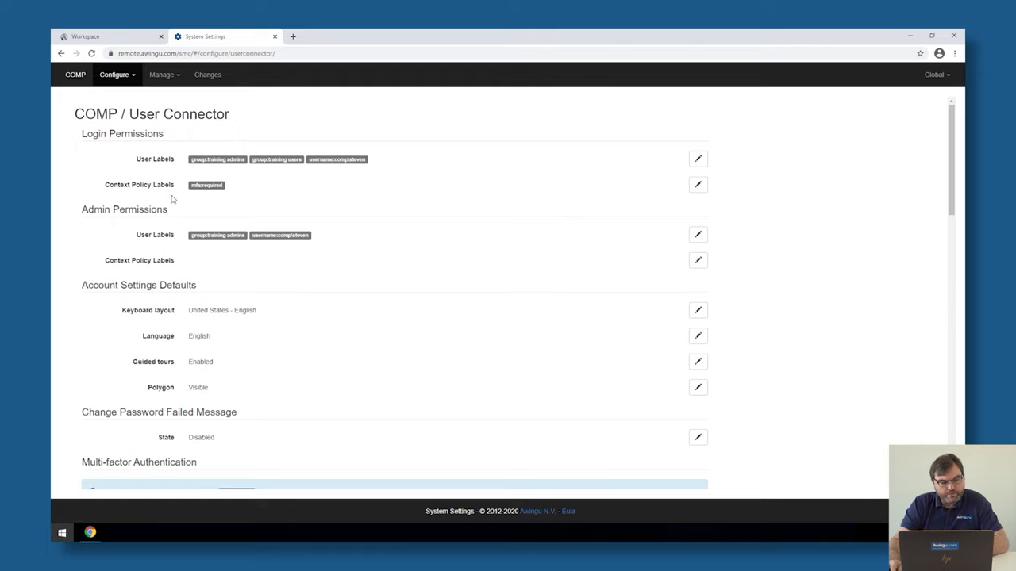
pyautogui.moveTo(133, 188)
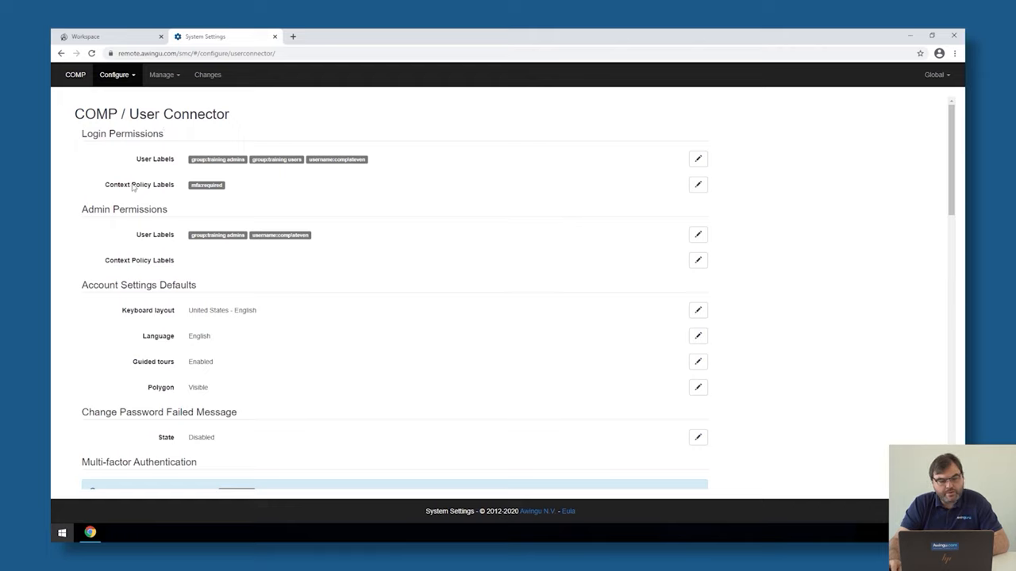
pyautogui.moveTo(120, 193)
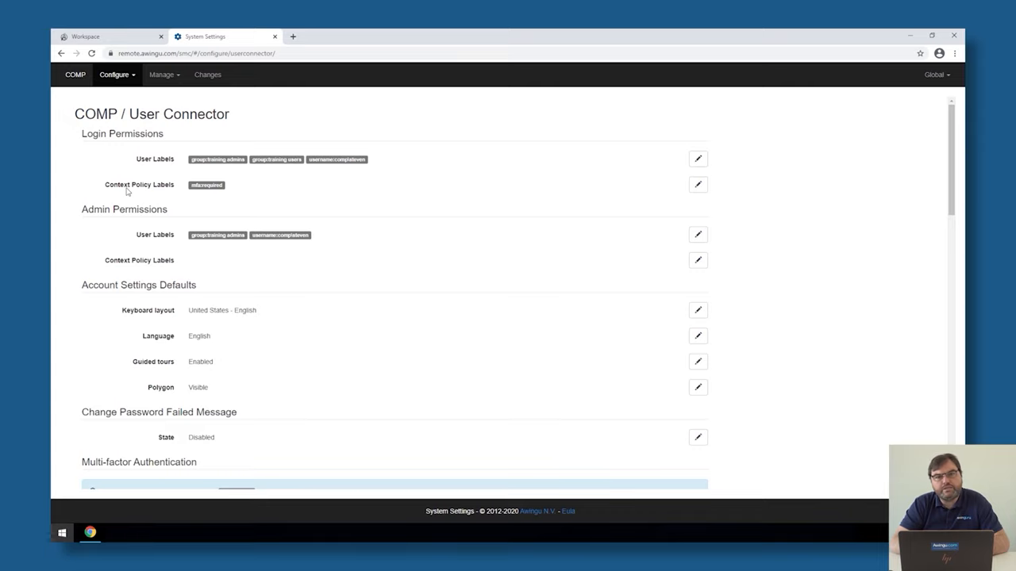
pyautogui.moveTo(182, 192)
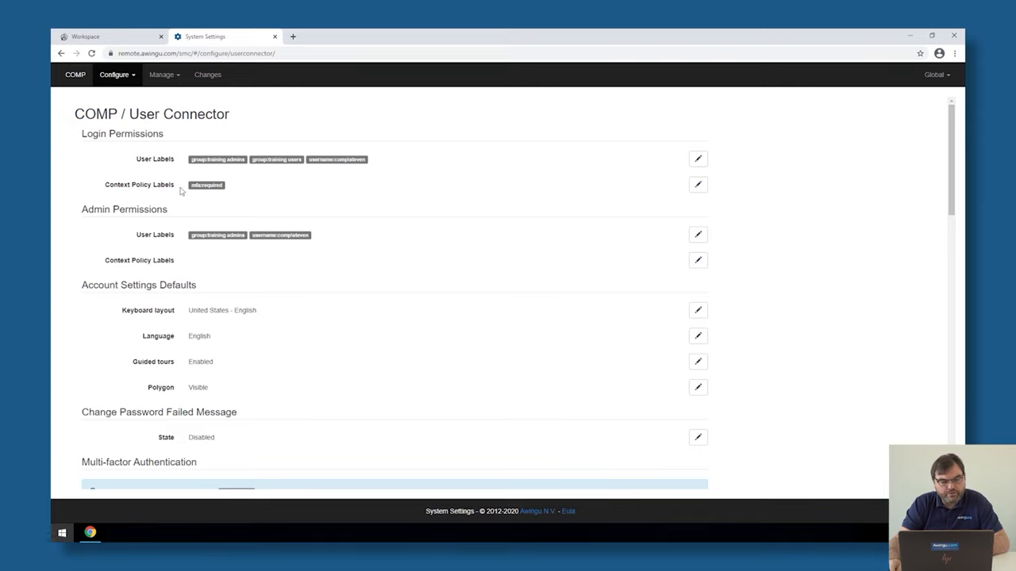
# Step: Add country:be to the login context policy labels, then log out and sign back in
pyautogui.click(698, 184)
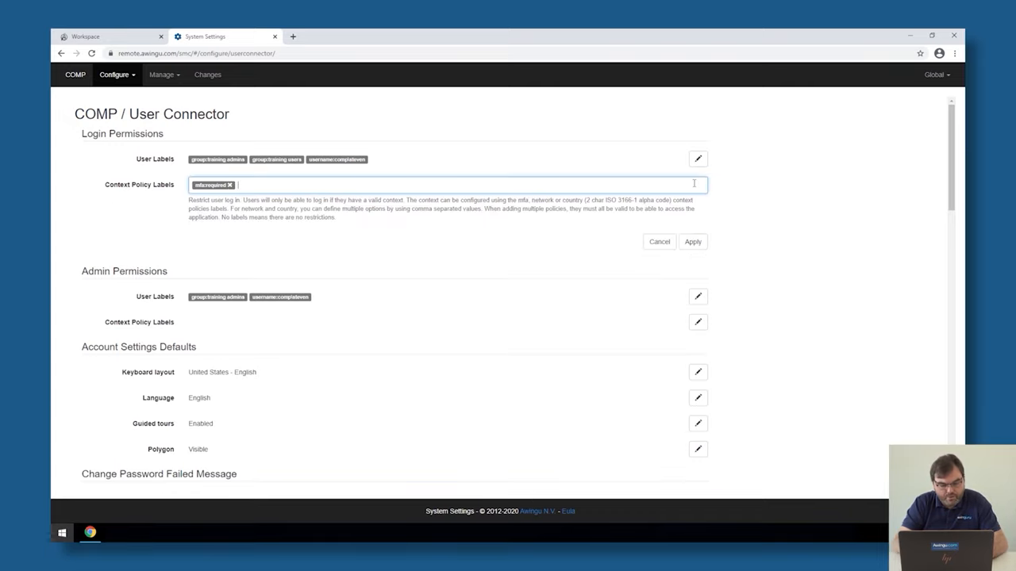
pyautogui.write('country:')
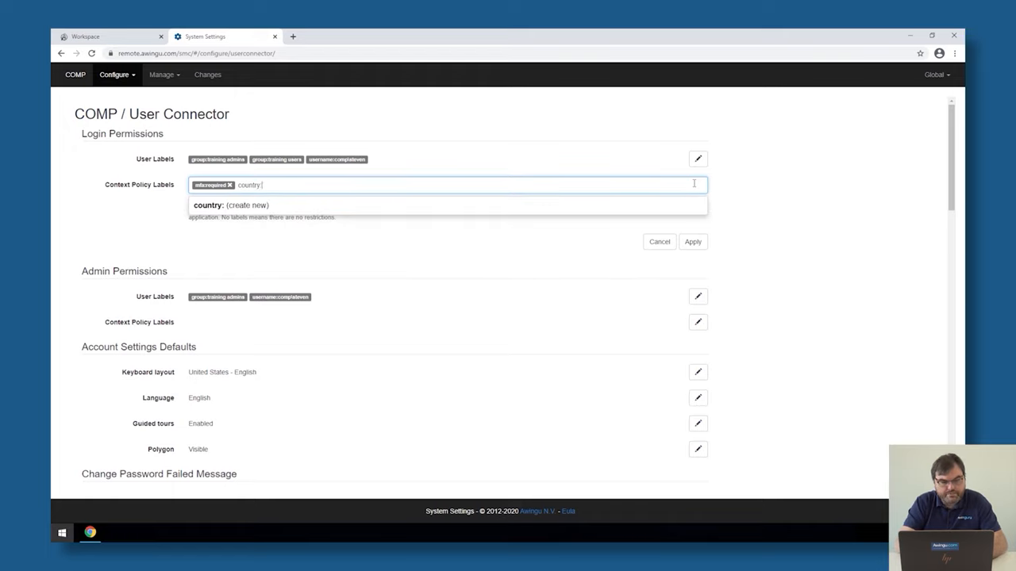
pyautogui.write('be')
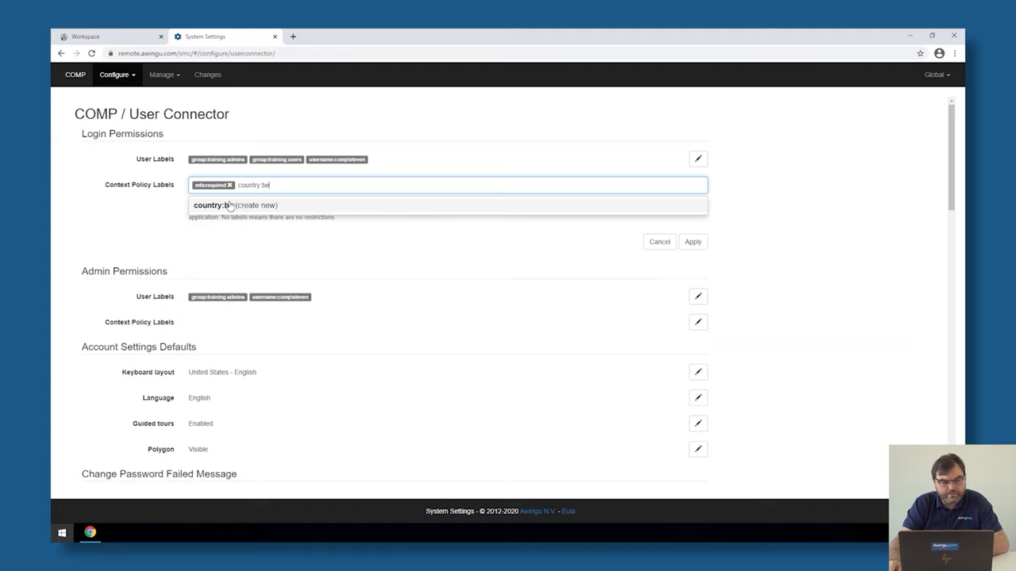
pyautogui.click(234, 205)
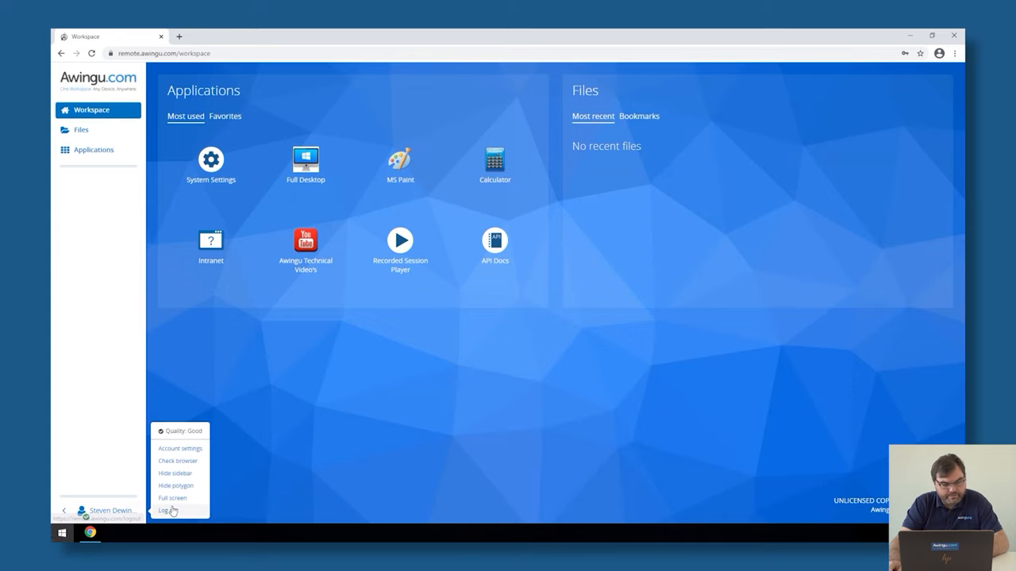
pyautogui.click(168, 509)
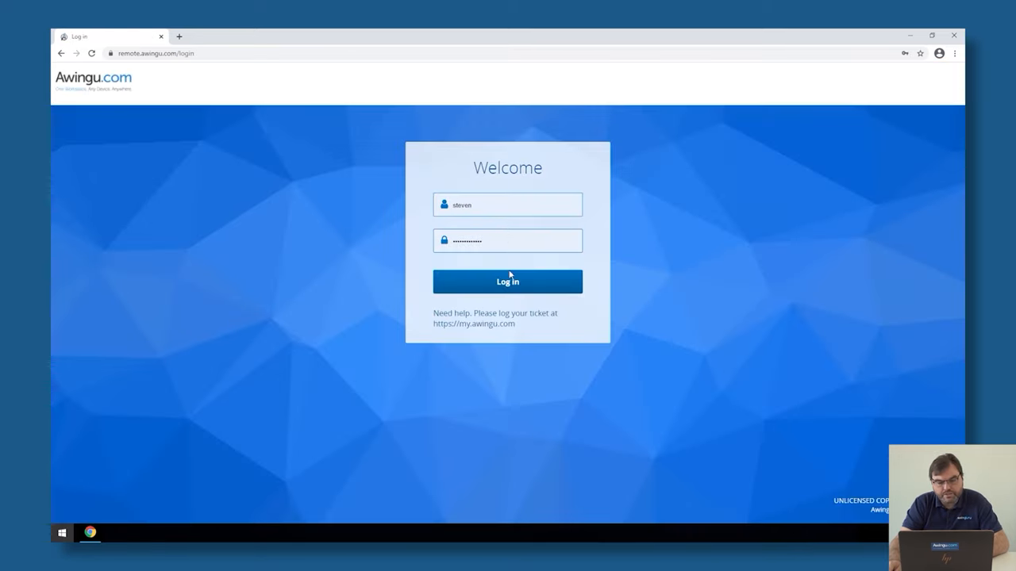
pyautogui.click(507, 281)
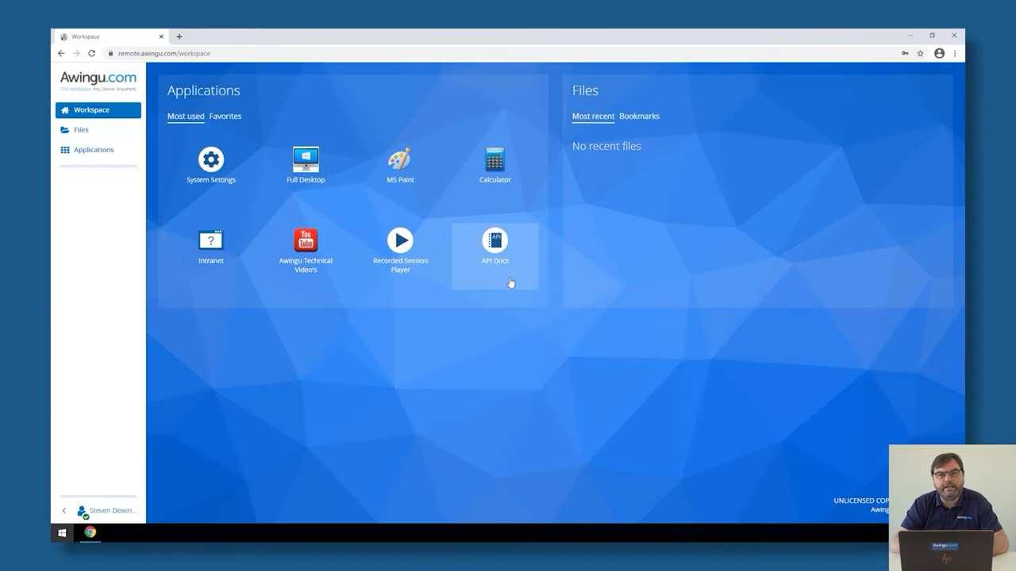
pyautogui.moveTo(210, 167)
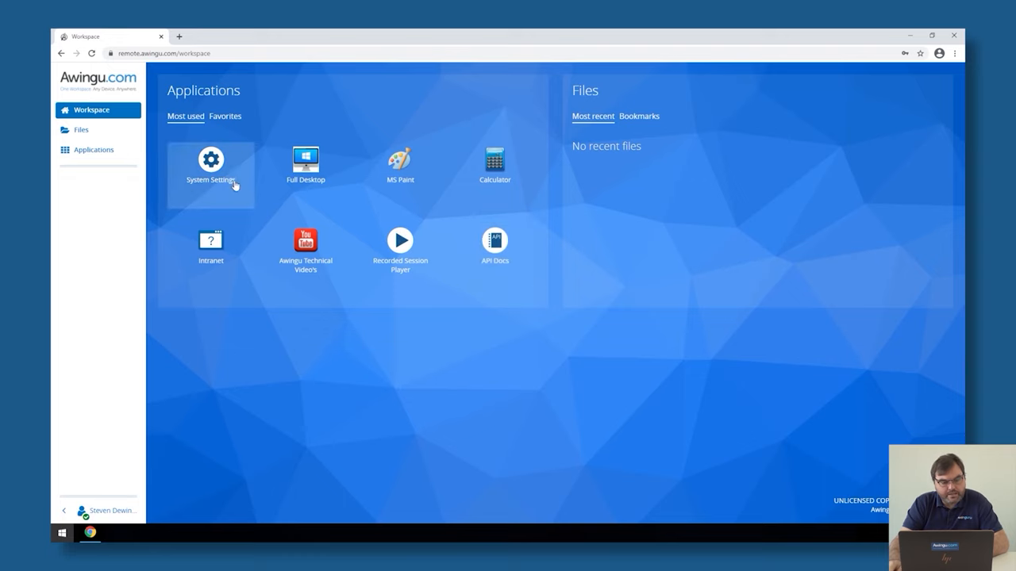
# Step: Open MS Paint's details in System Settings applications, then launch MS Paint from the Workspace
pyautogui.click(211, 158)
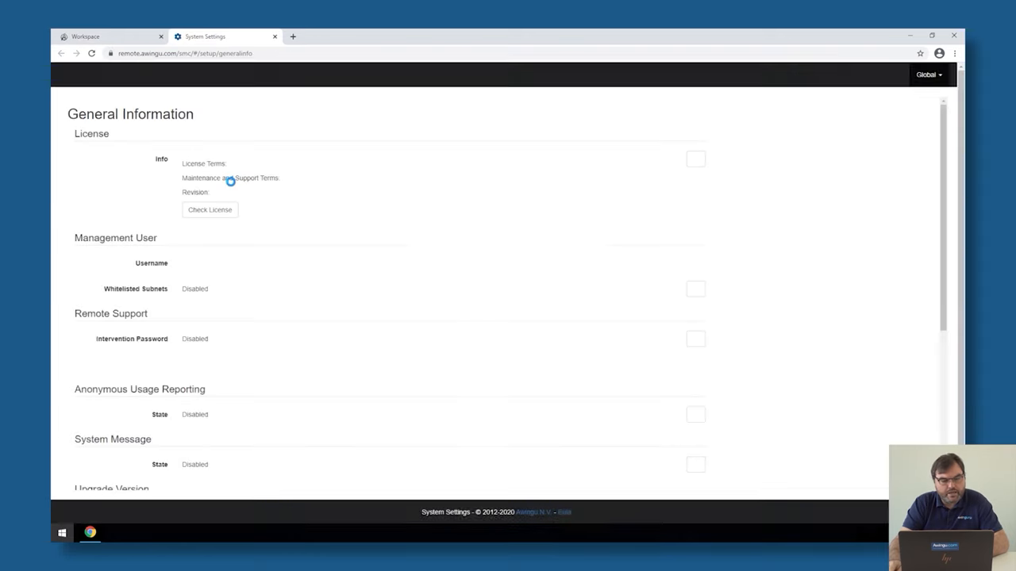
pyautogui.click(114, 74)
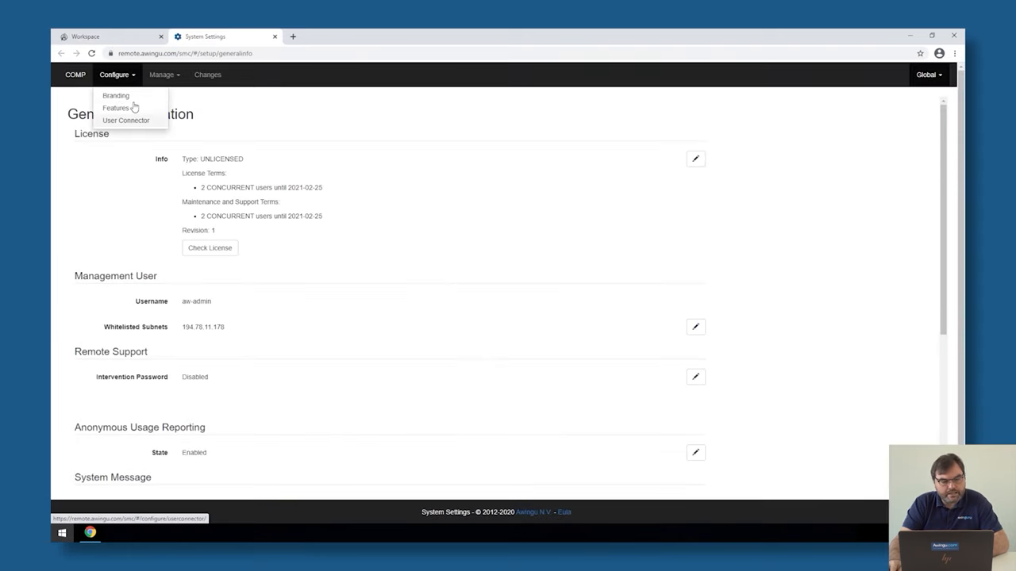
pyautogui.click(125, 119)
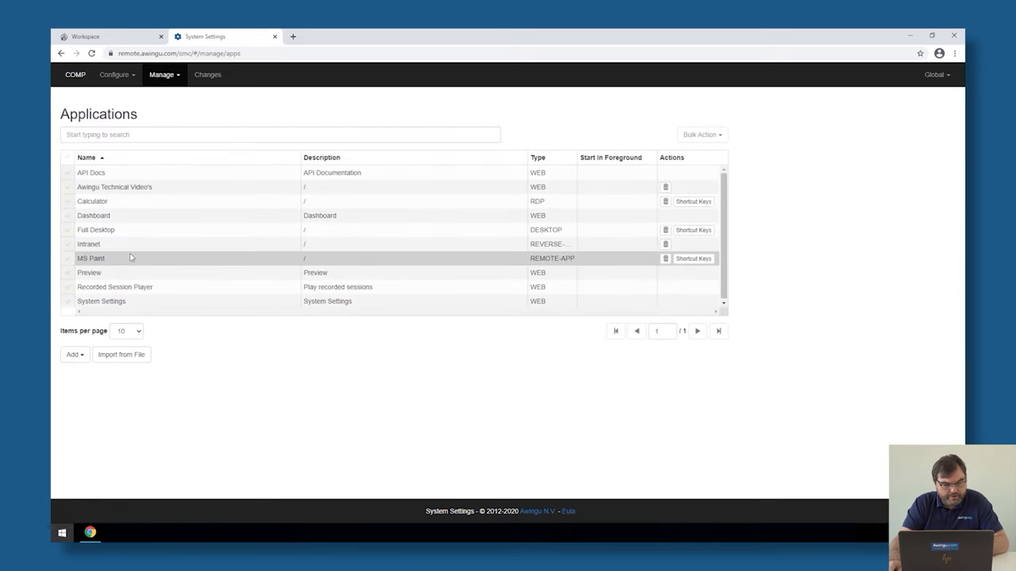
pyautogui.click(119, 258)
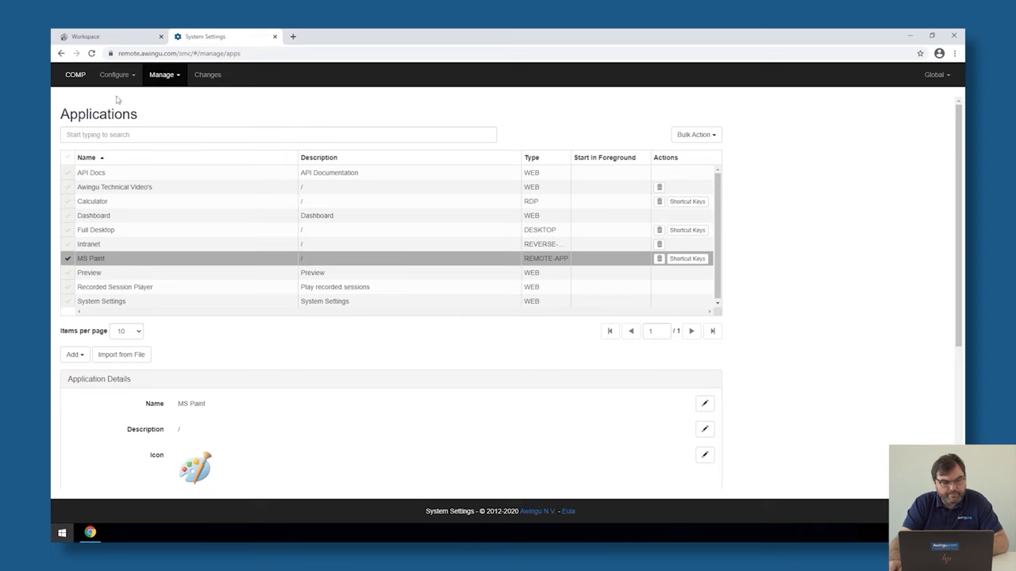
pyautogui.click(107, 37)
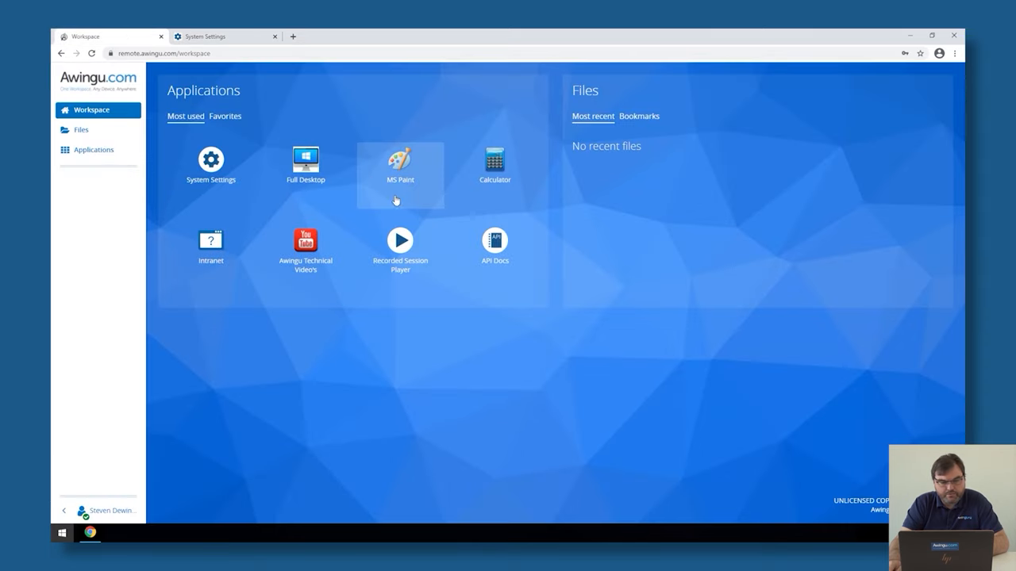
pyautogui.click(400, 159)
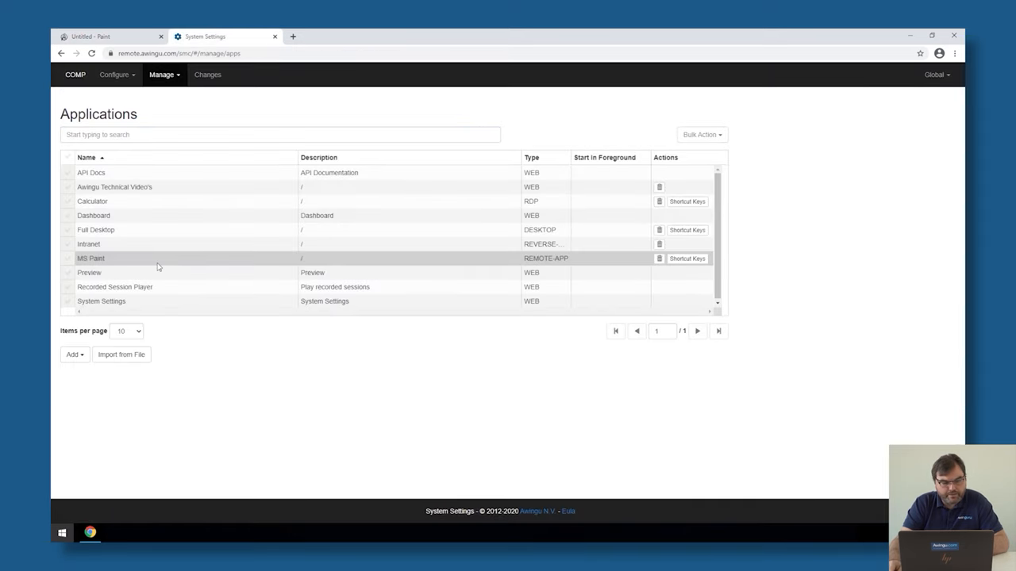
# Step: Give MS Paint the country:NL,FR context policy label and apply it
pyautogui.click(91, 258)
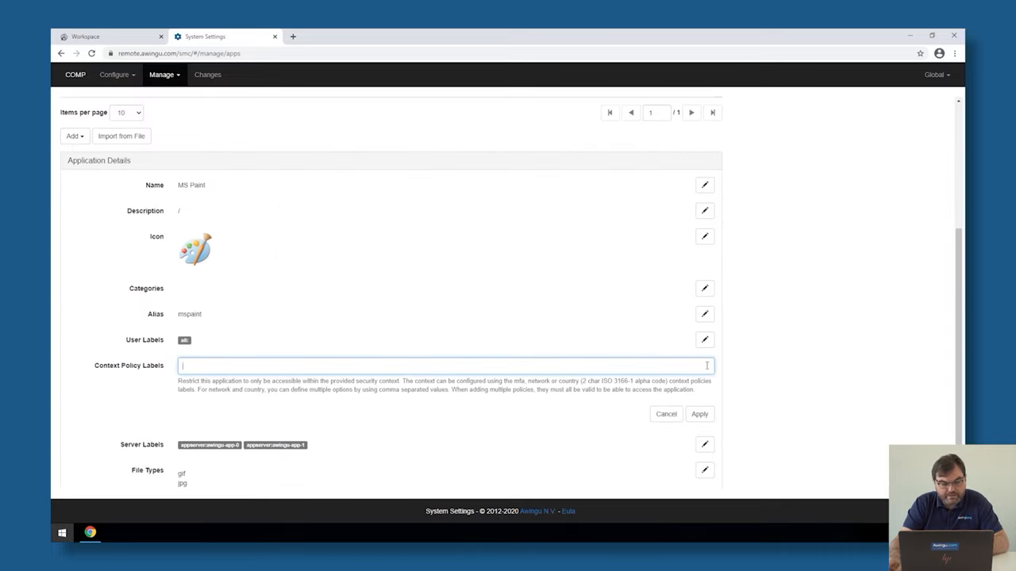
pyautogui.write('country:NL,FR')
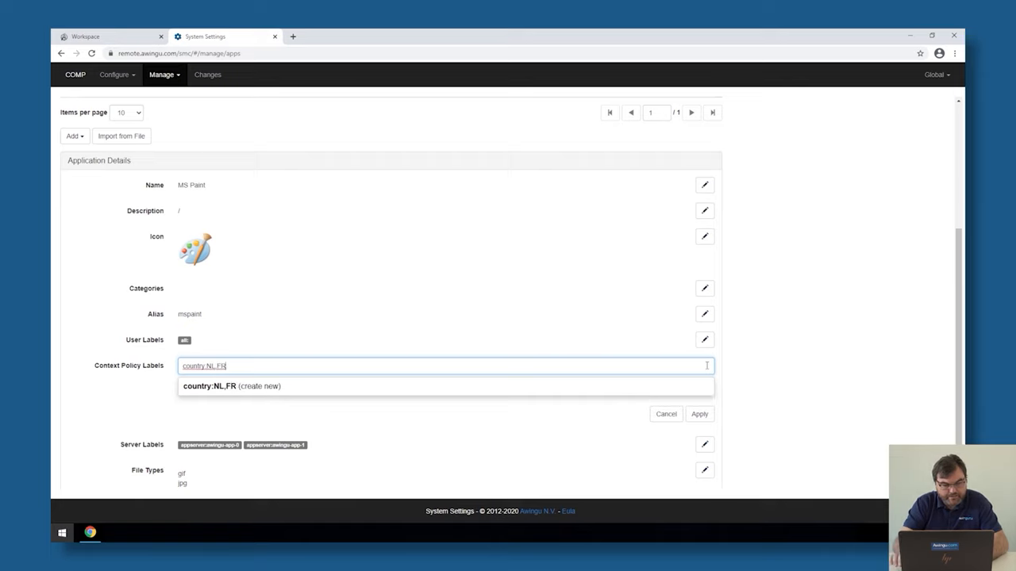
pyautogui.click(231, 385)
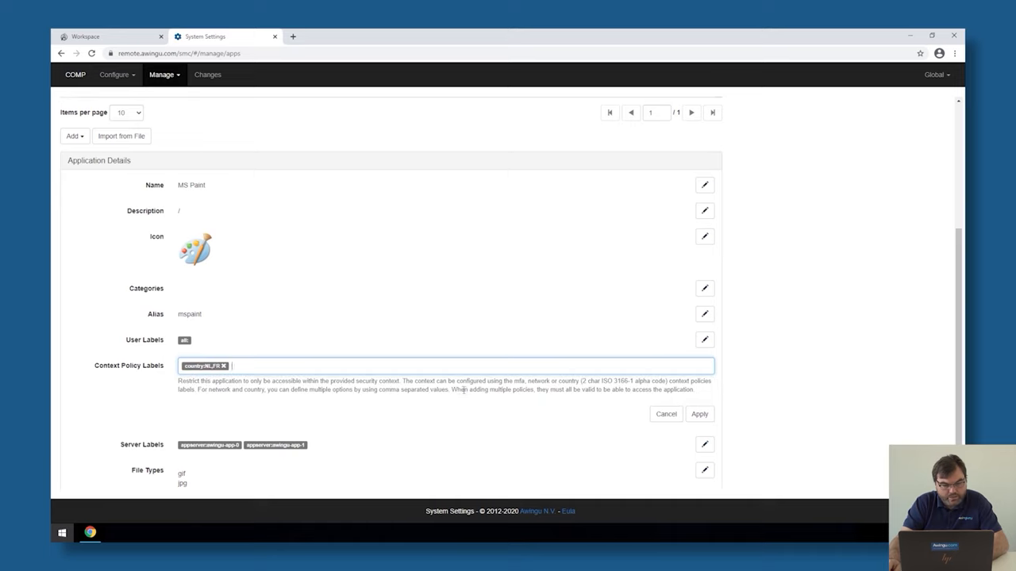
pyautogui.click(699, 413)
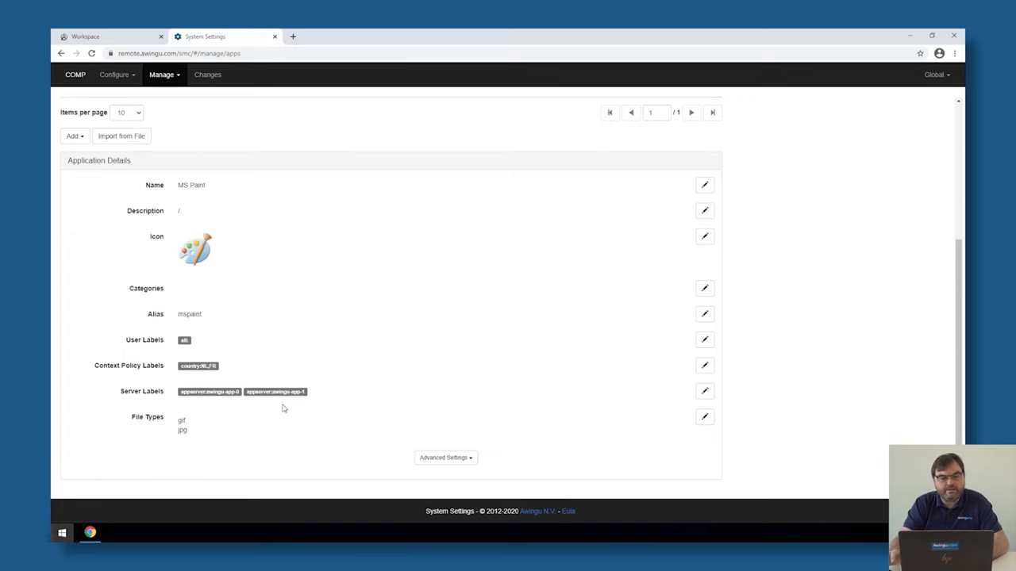
pyautogui.click(107, 36)
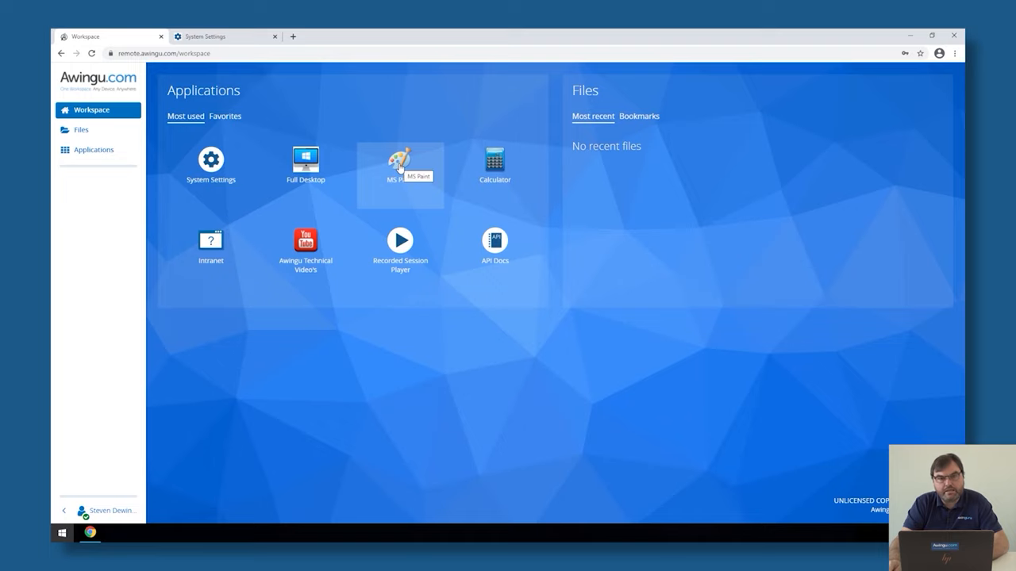
# Step: Try launching MS Paint, get access denied for context restrictions, and close the notice
pyautogui.click(400, 159)
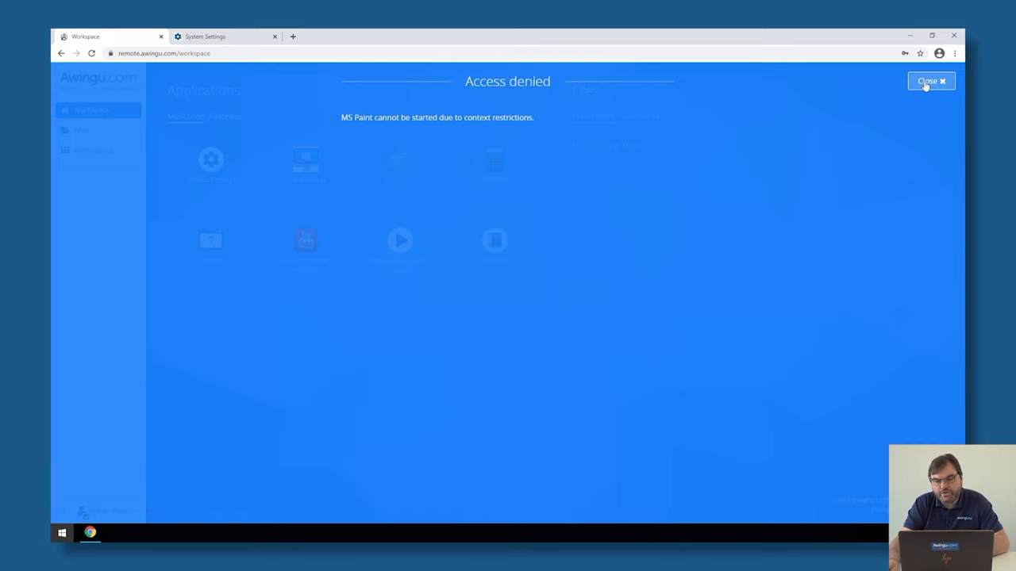
pyautogui.click(930, 81)
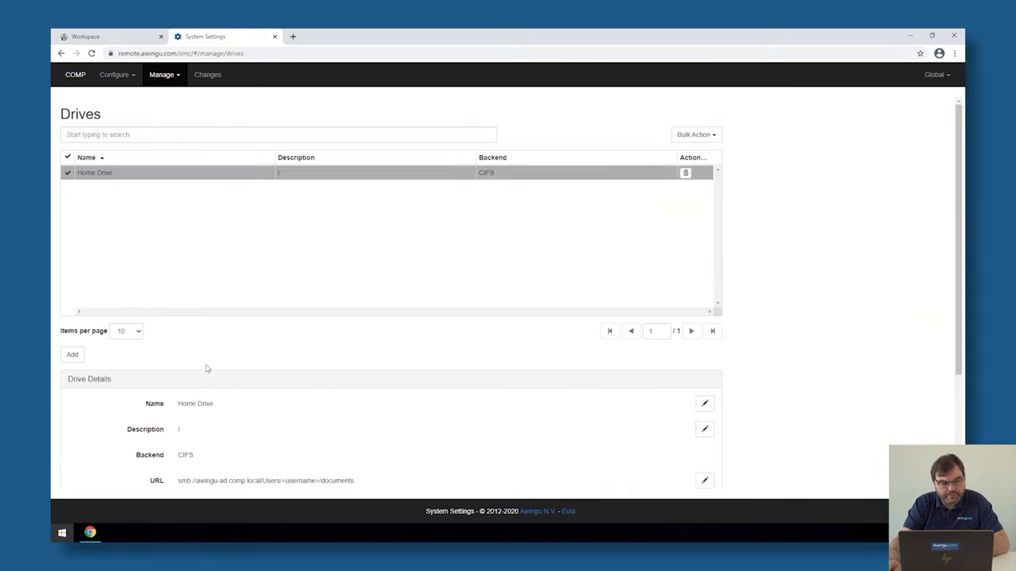
# Step: Add the network:10.0.0.0/8 context policy label to Home Drive and apply it
pyautogui.scroll(-3)
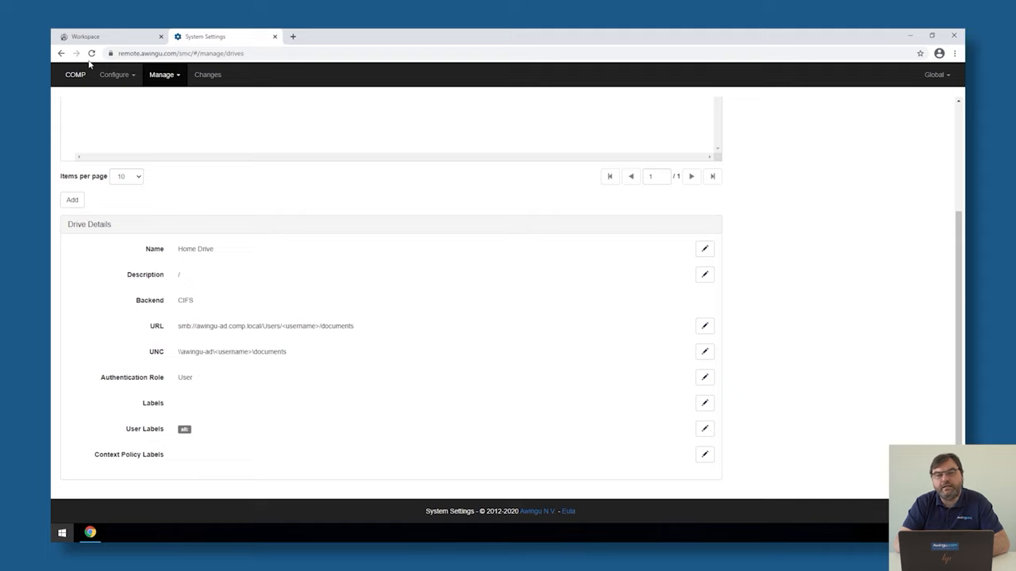
pyautogui.moveTo(114, 101)
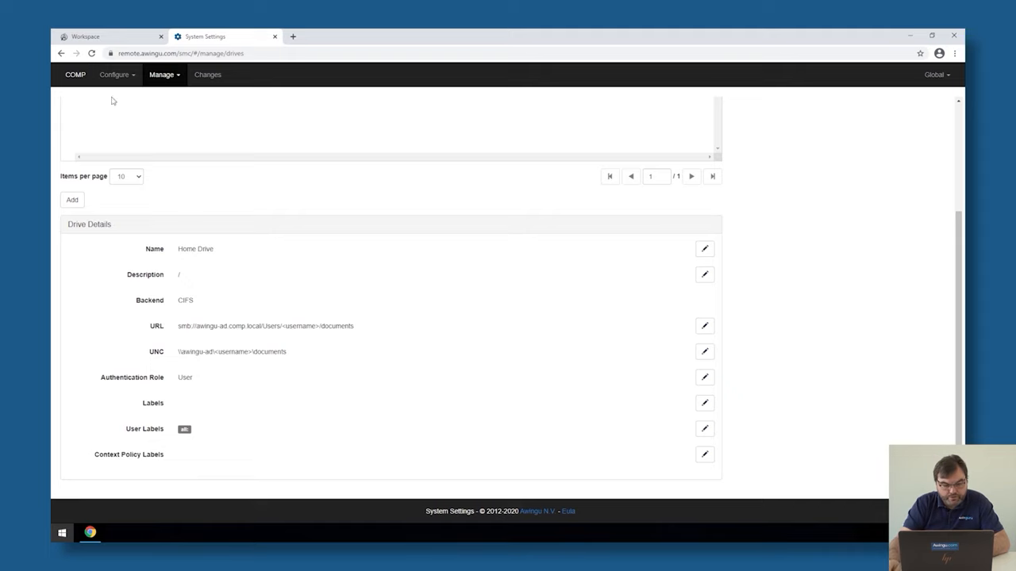
pyautogui.click(704, 454)
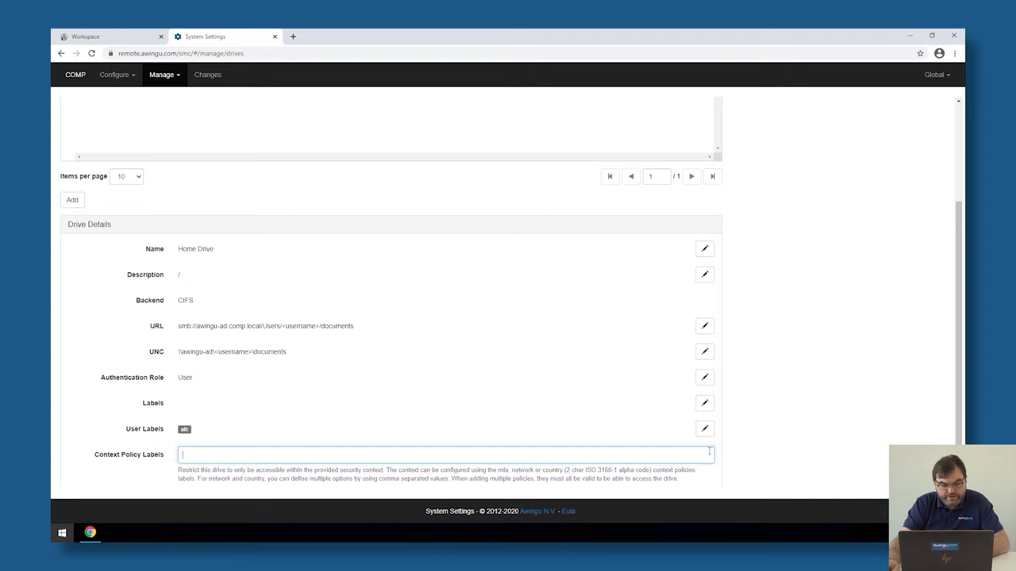
pyautogui.write('networ')
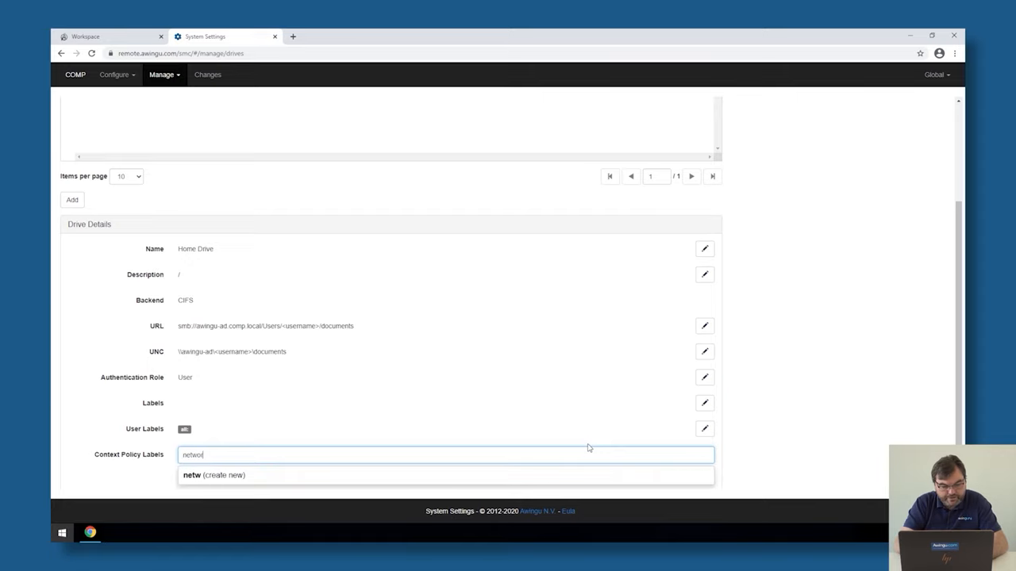
pyautogui.write('k:10.0.0.0/')
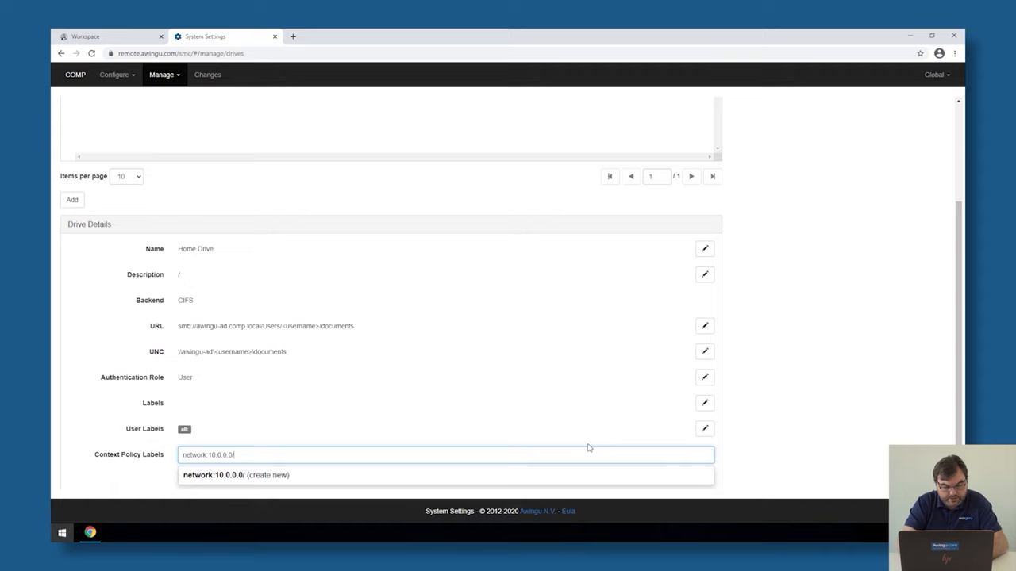
pyautogui.write('8')
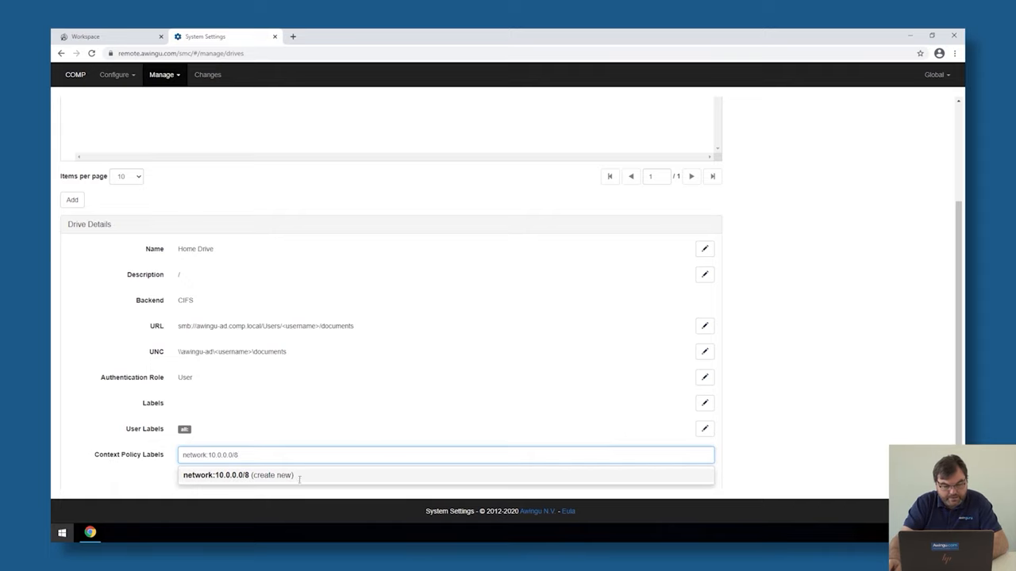
pyautogui.click(238, 475)
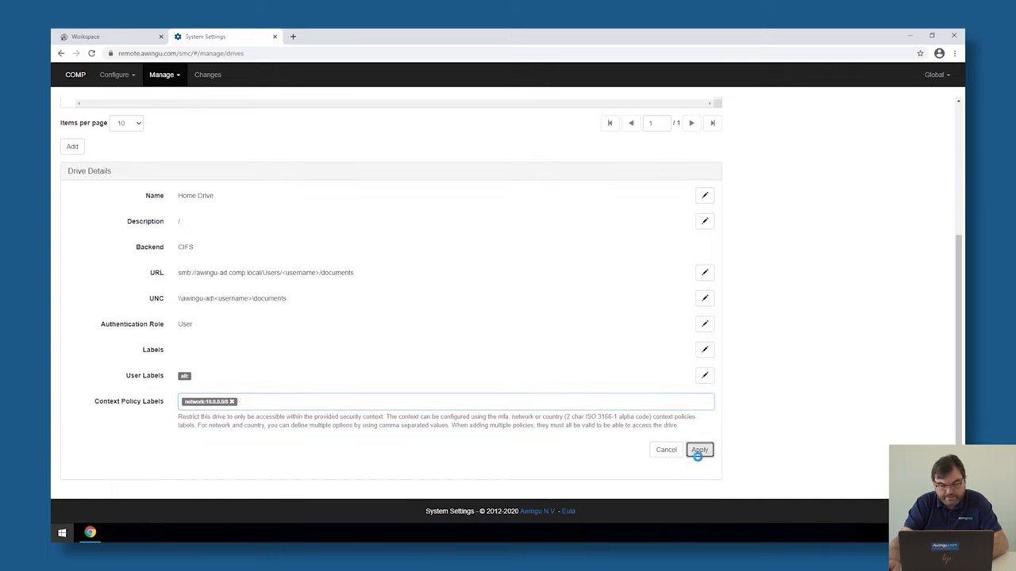
pyautogui.click(698, 450)
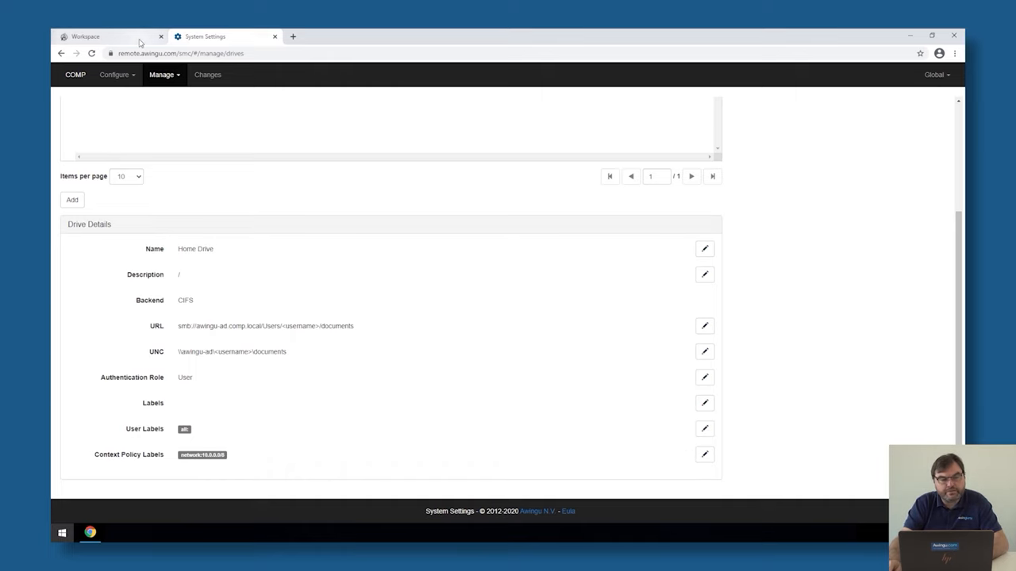
# Step: Try opening Files in the Workspace, get access denied, and close the notice
pyautogui.click(104, 37)
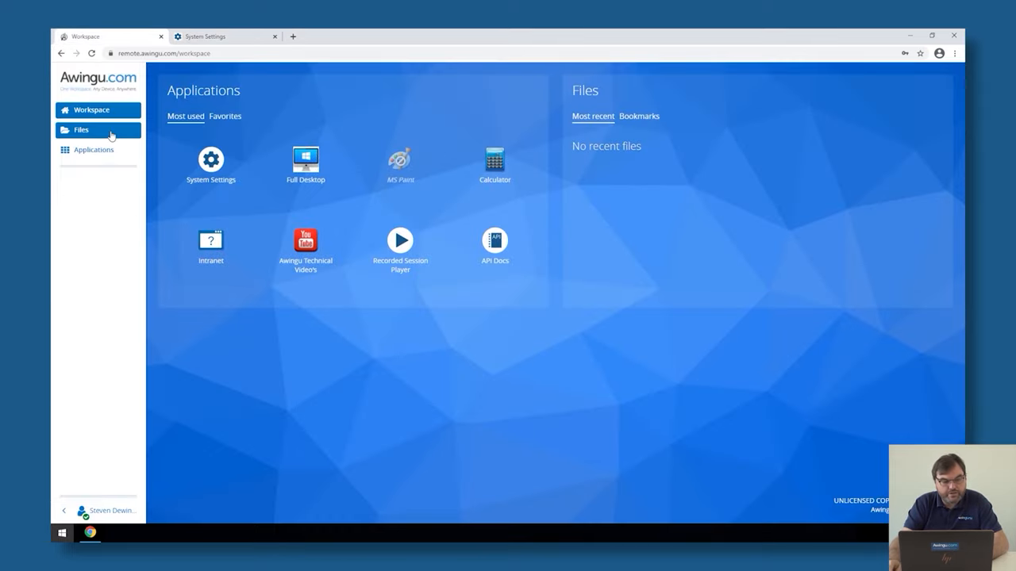
pyautogui.click(81, 129)
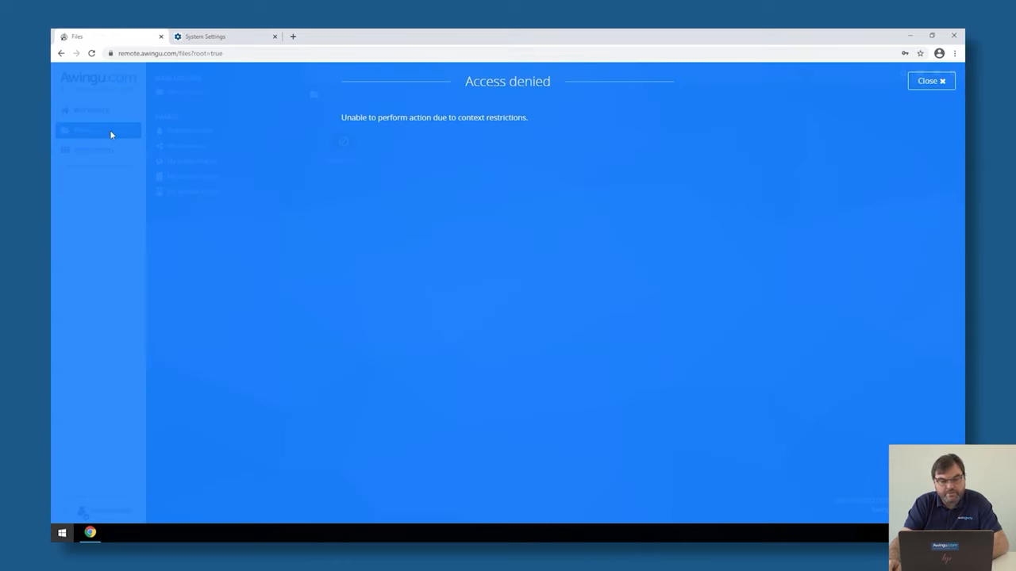
pyautogui.moveTo(104, 134)
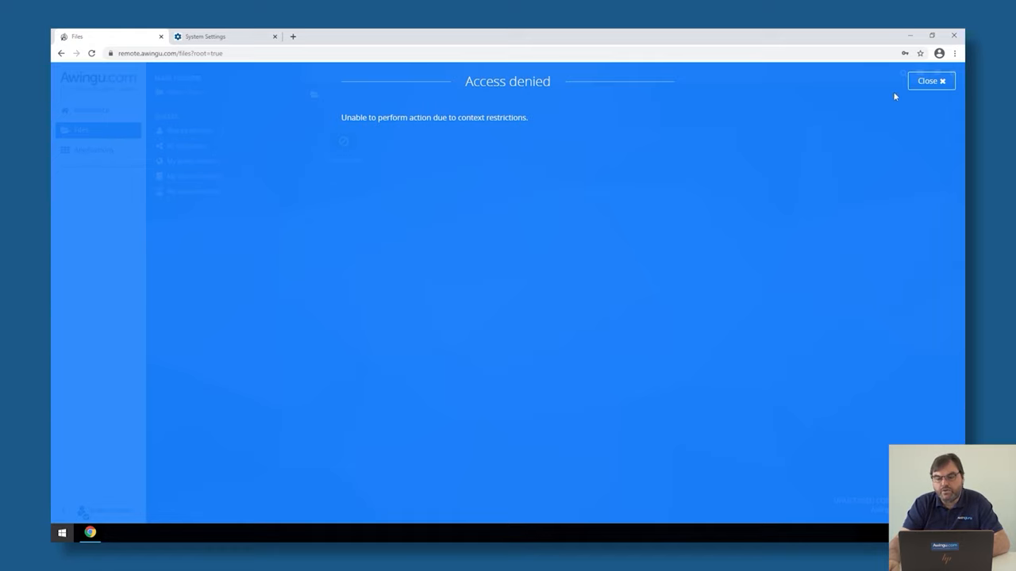
pyautogui.click(931, 80)
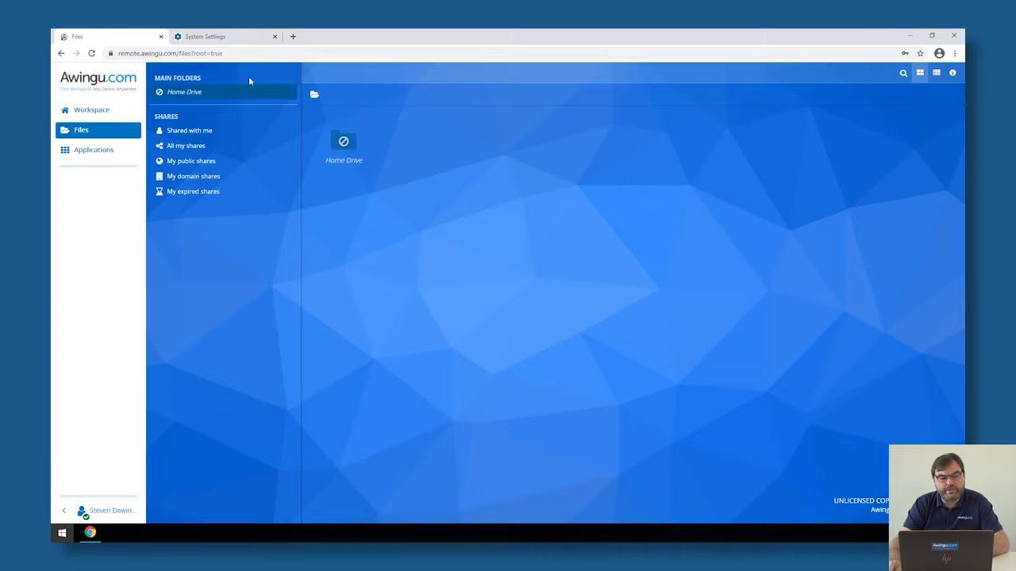
# Step: Select File upload under Configure > Features and add the country:BE context policy label
pyautogui.click(222, 36)
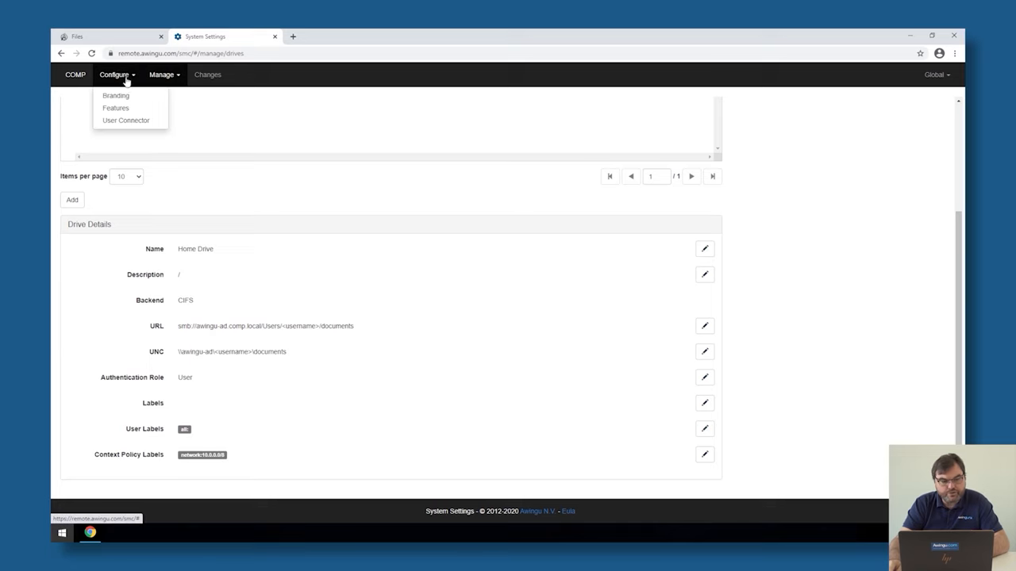
pyautogui.click(116, 108)
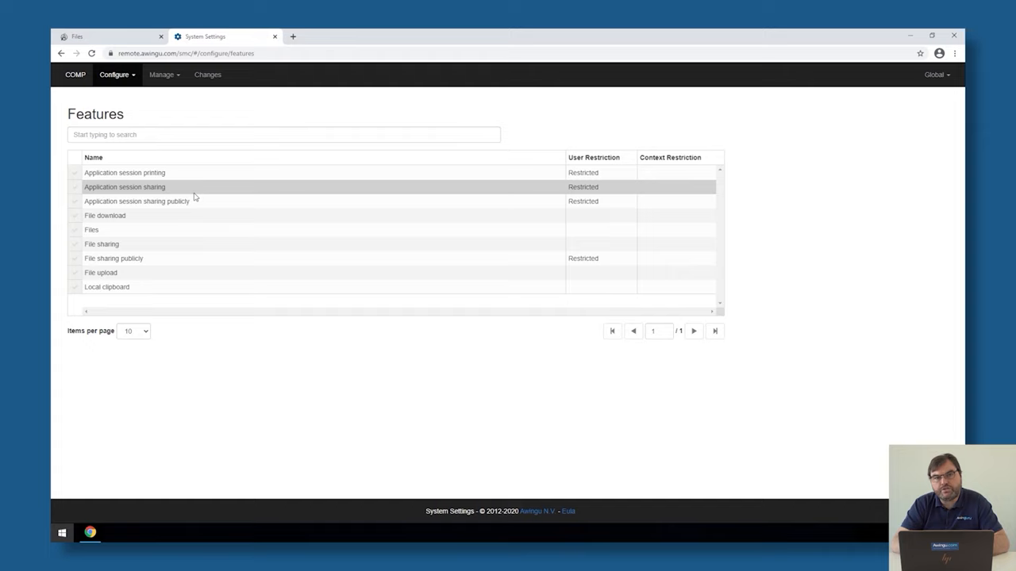
pyautogui.moveTo(189, 215)
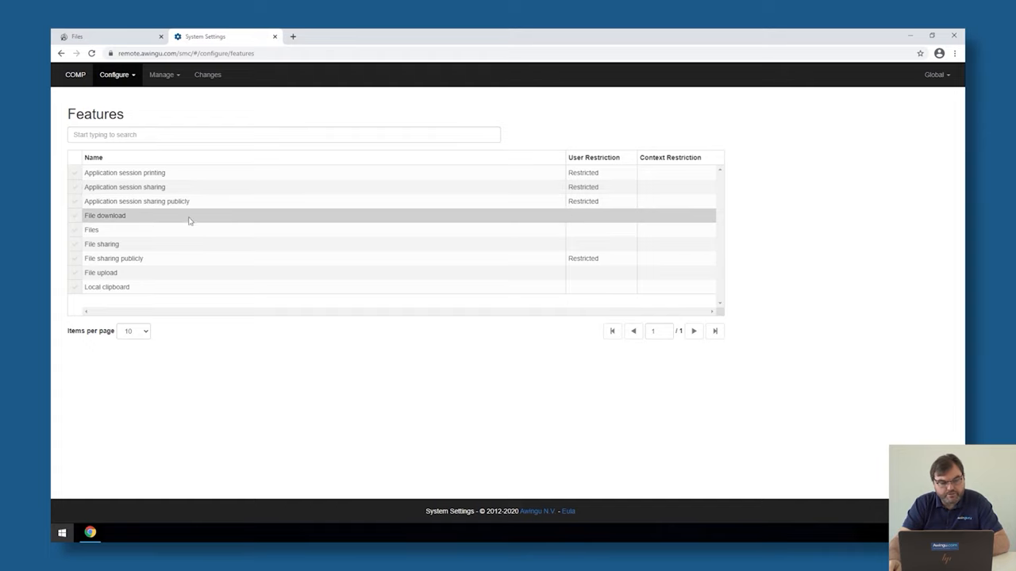
pyautogui.moveTo(183, 224)
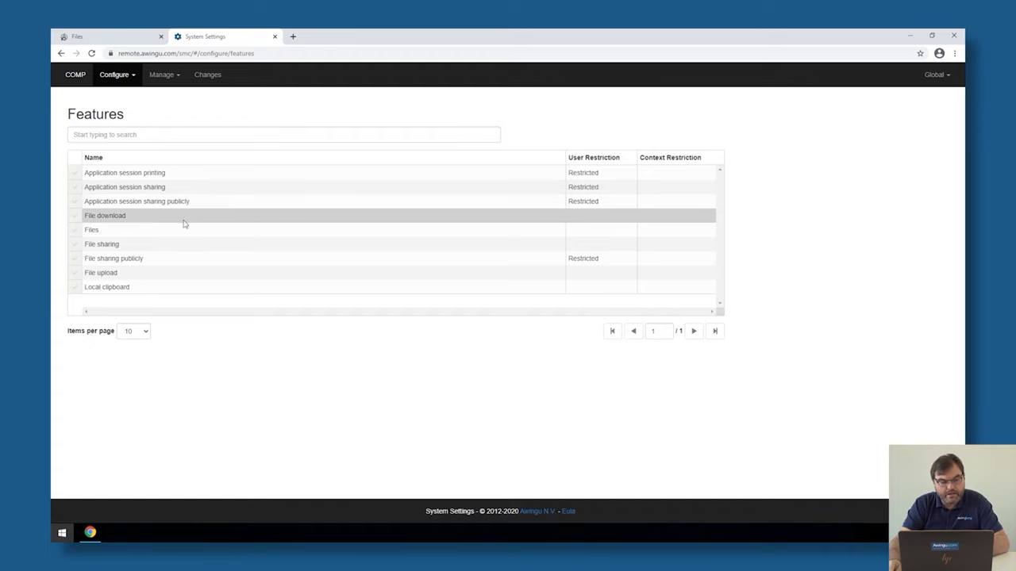
pyautogui.moveTo(174, 273)
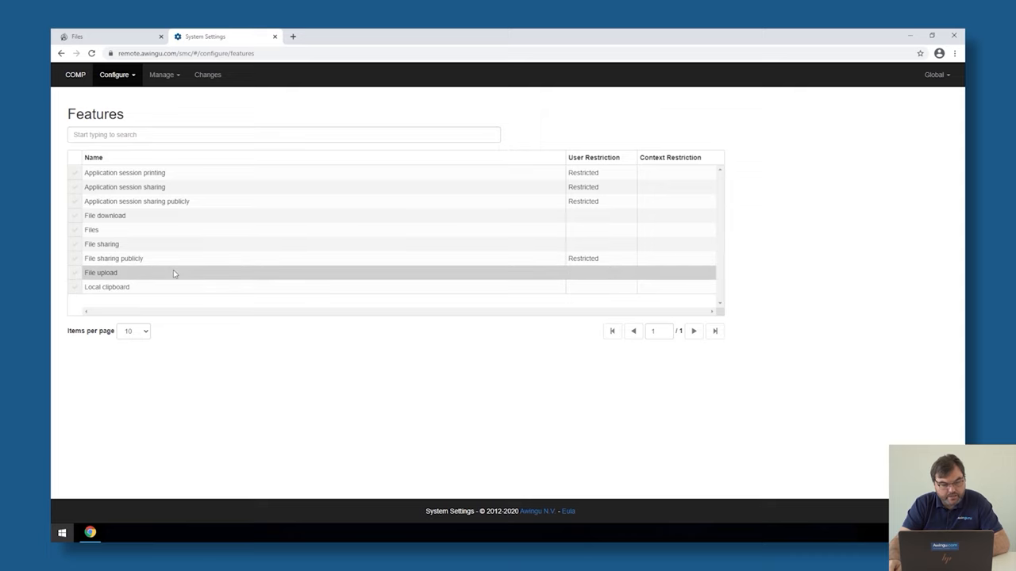
pyautogui.click(100, 272)
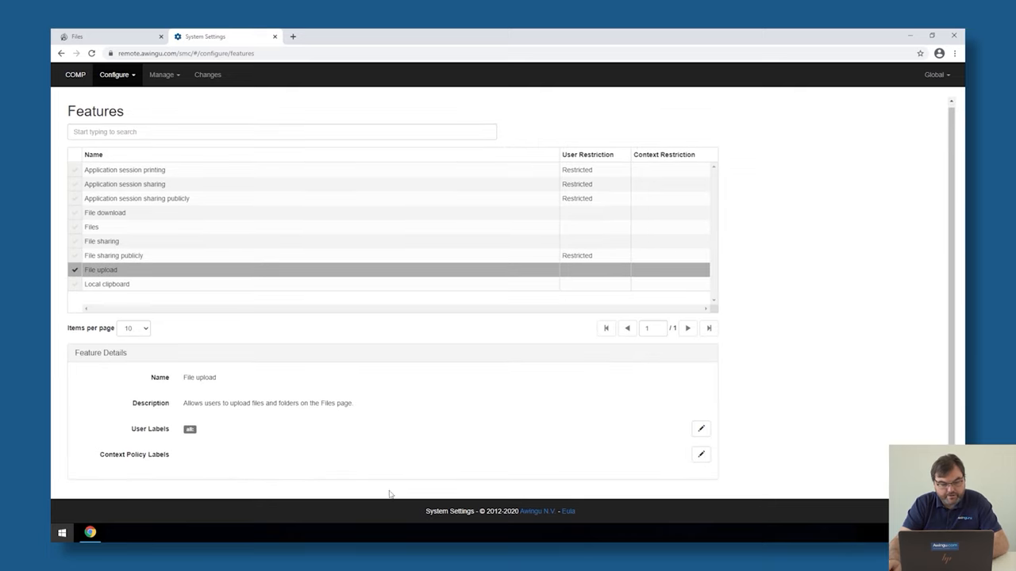
pyautogui.write('countr')
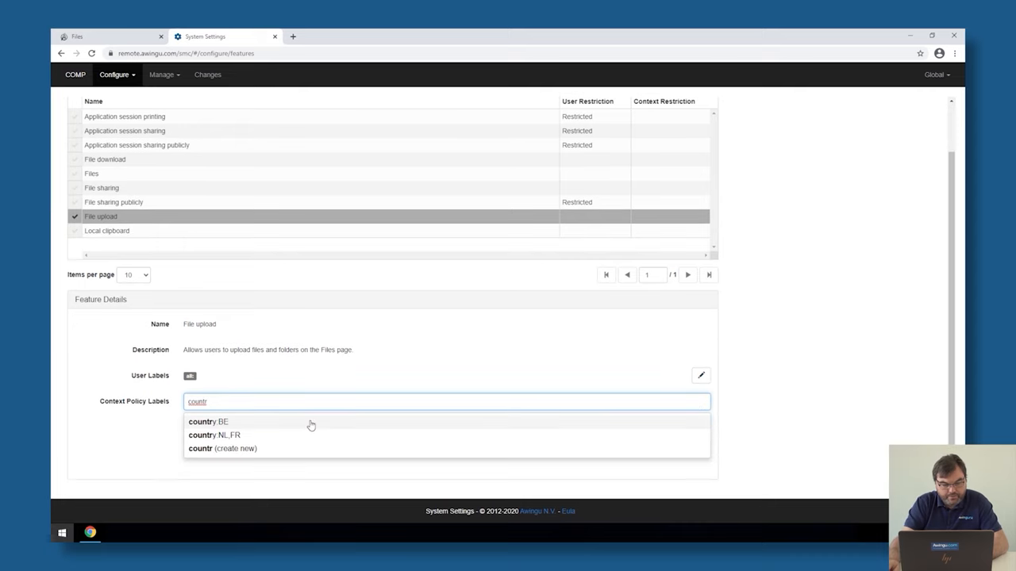
pyautogui.click(208, 421)
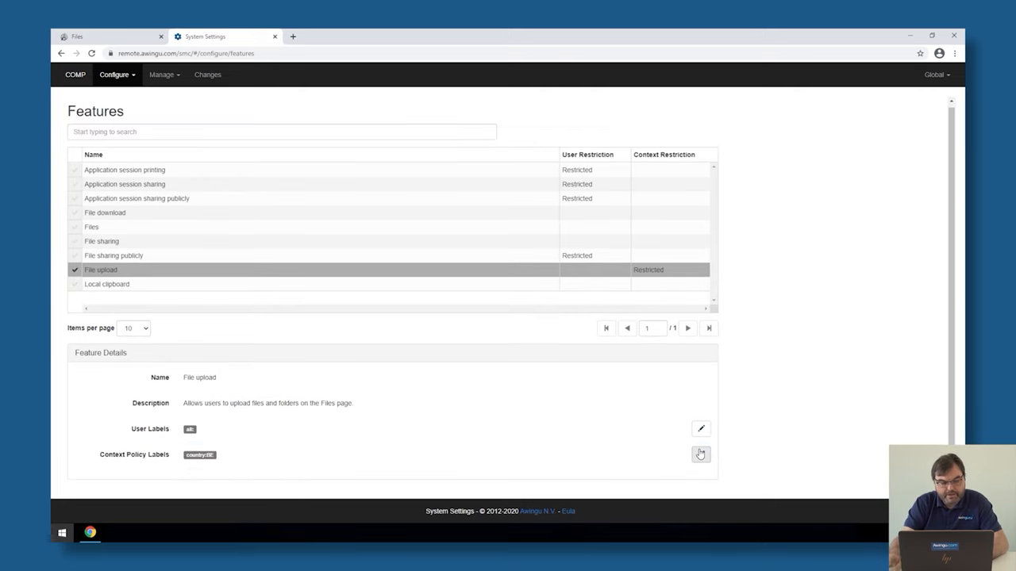